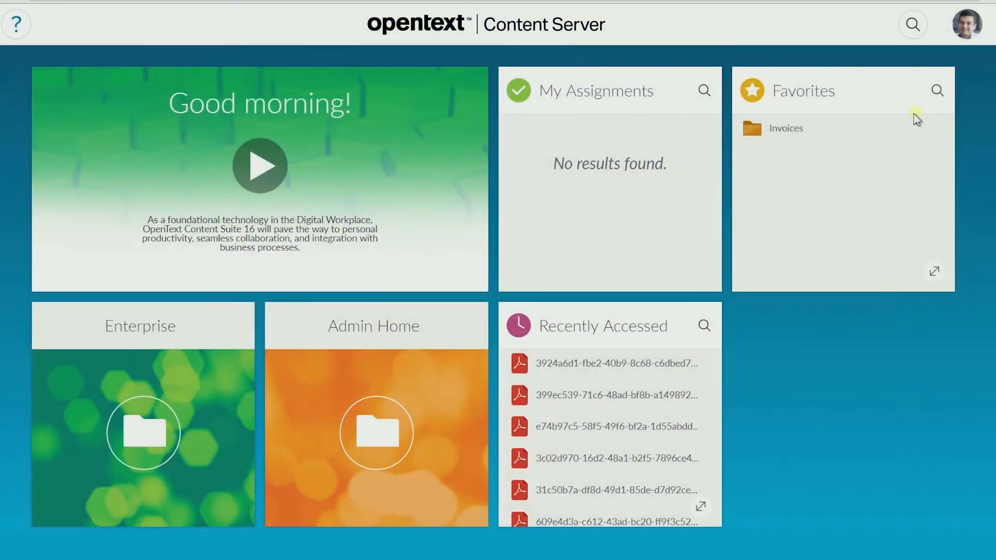
# Step: Go into the empty Invoices folder from Favorites and bring up the add-content choices
pyautogui.click(786, 129)
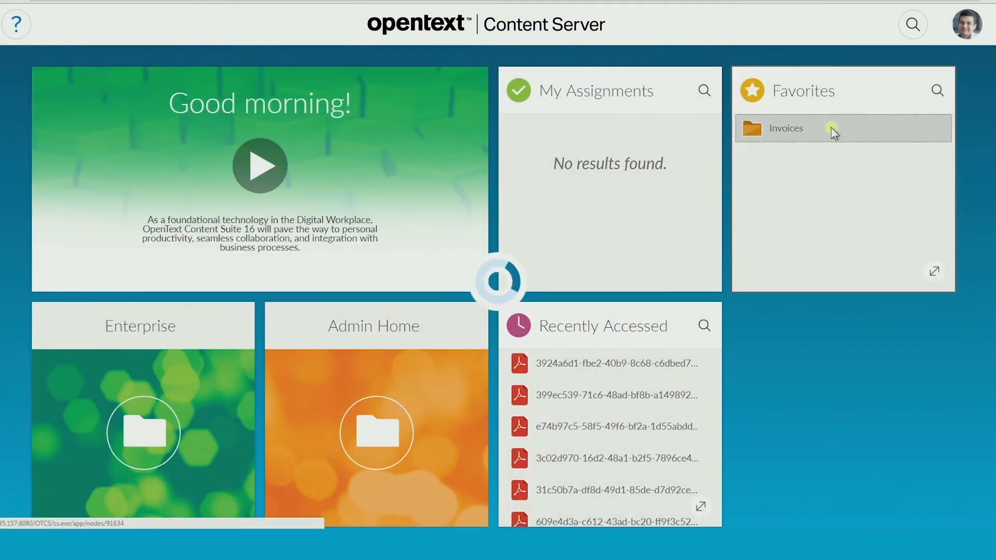
pyautogui.click(786, 128)
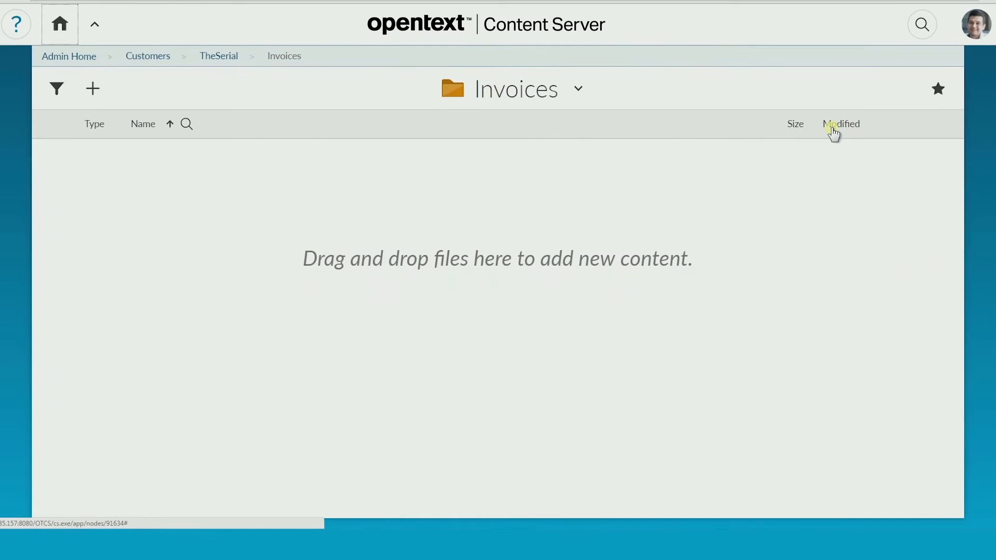
pyautogui.moveTo(200, 125)
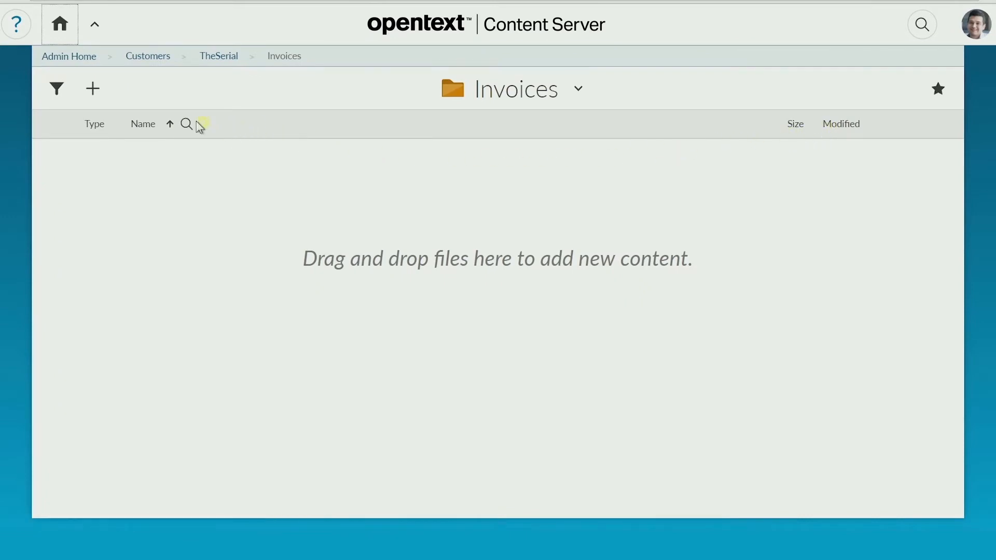
pyautogui.click(92, 88)
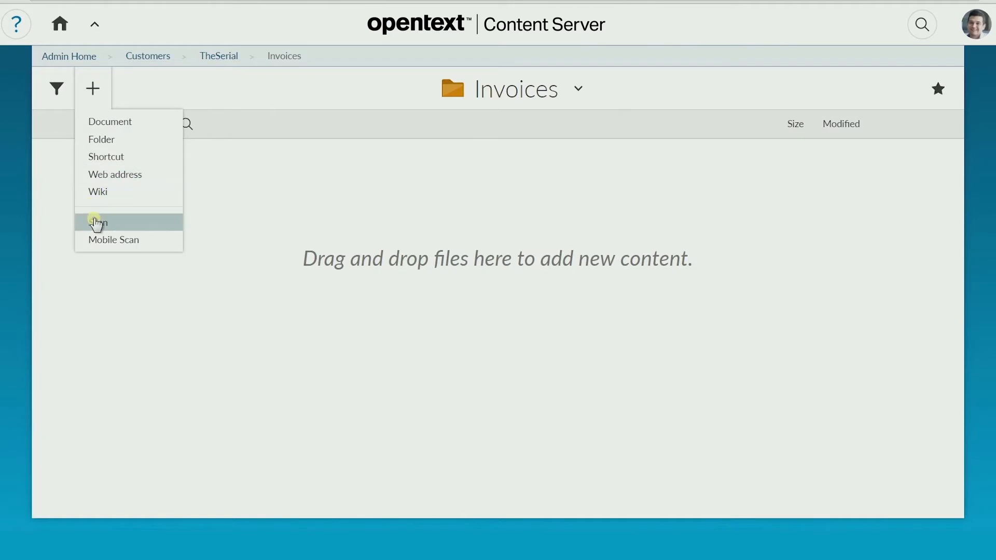
# Step: Launch Scan for the folder and accept the Configure processing settings unchanged via OK
pyautogui.click(98, 222)
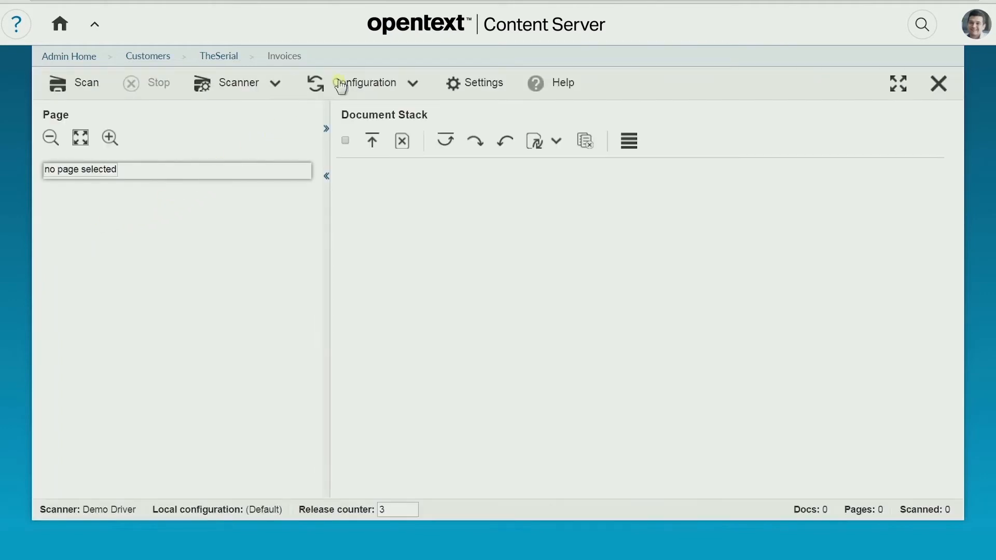
pyautogui.click(365, 83)
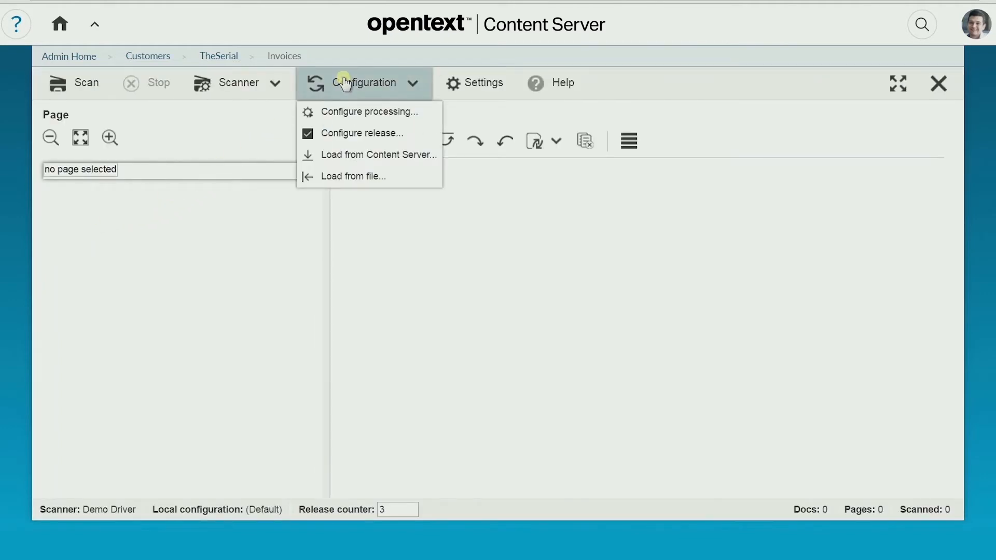
pyautogui.click(374, 111)
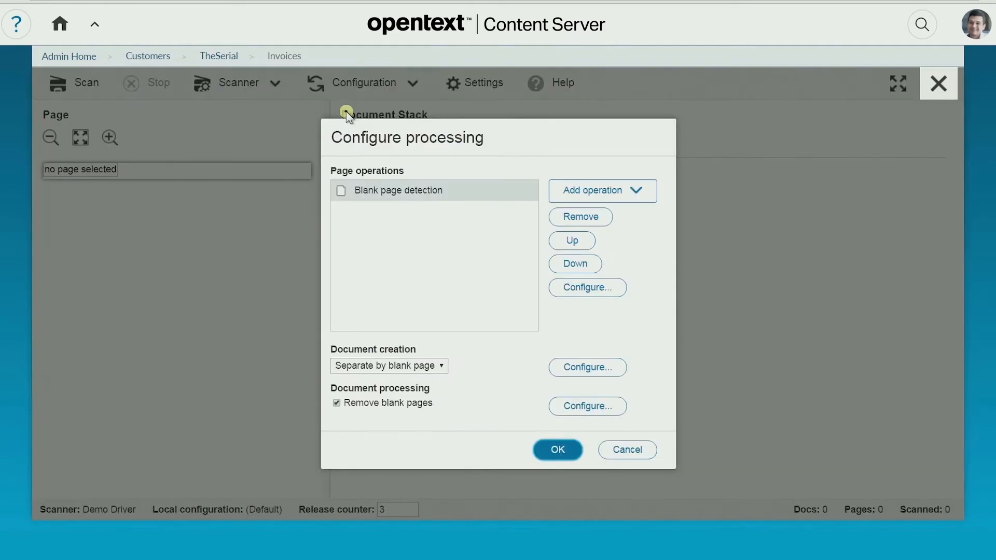
pyautogui.click(601, 191)
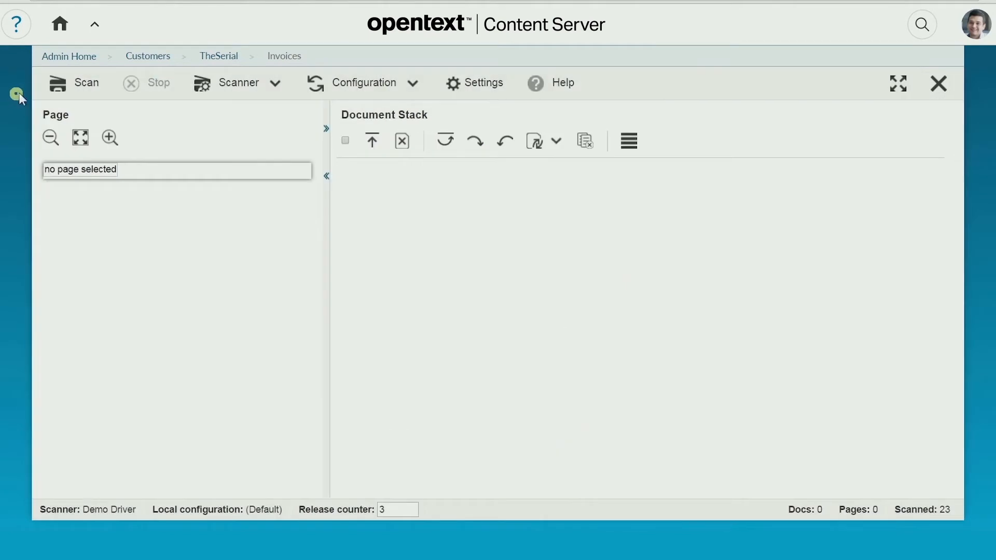
# Step: Scan the paper batch into the stack and rotate document 2's upside-down first page upright
pyautogui.click(74, 83)
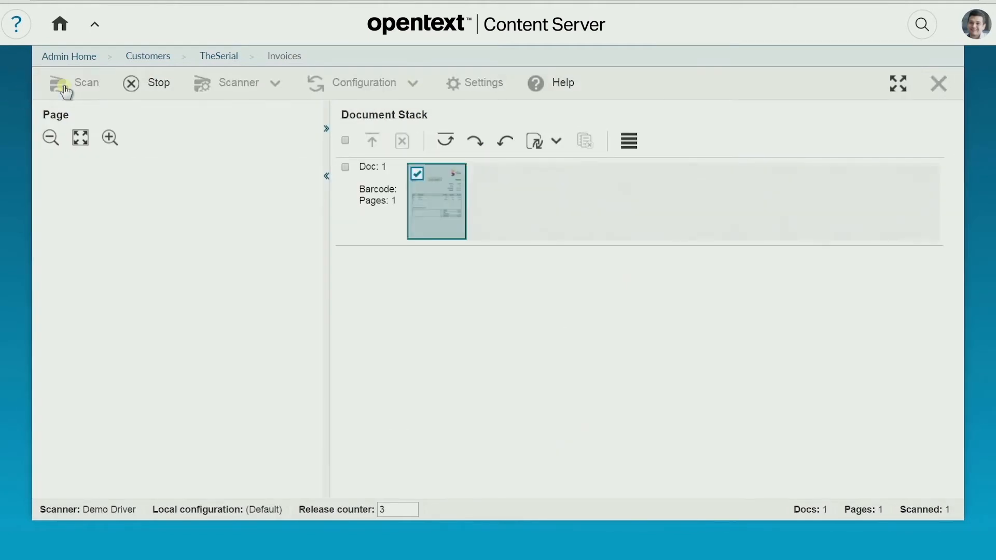
pyautogui.click(75, 83)
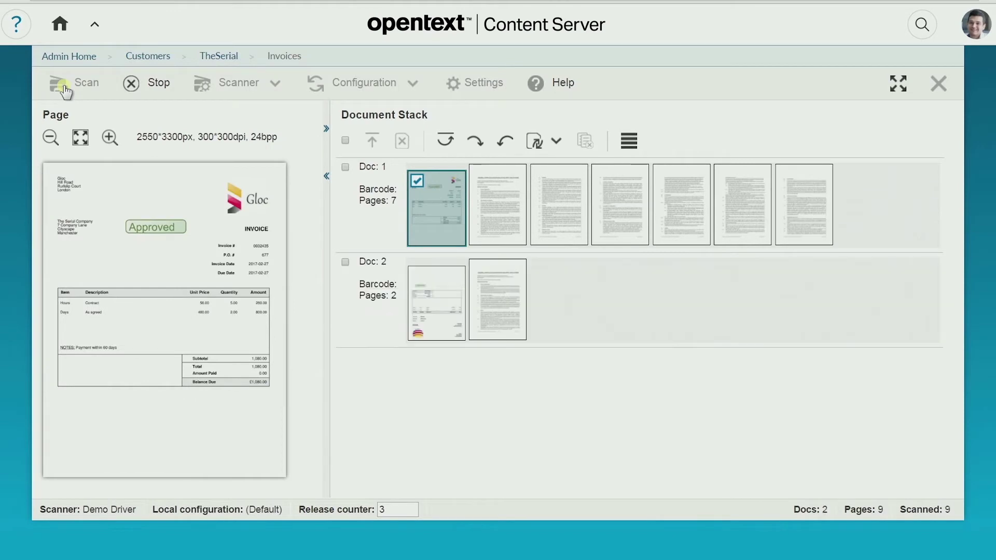
pyautogui.click(76, 83)
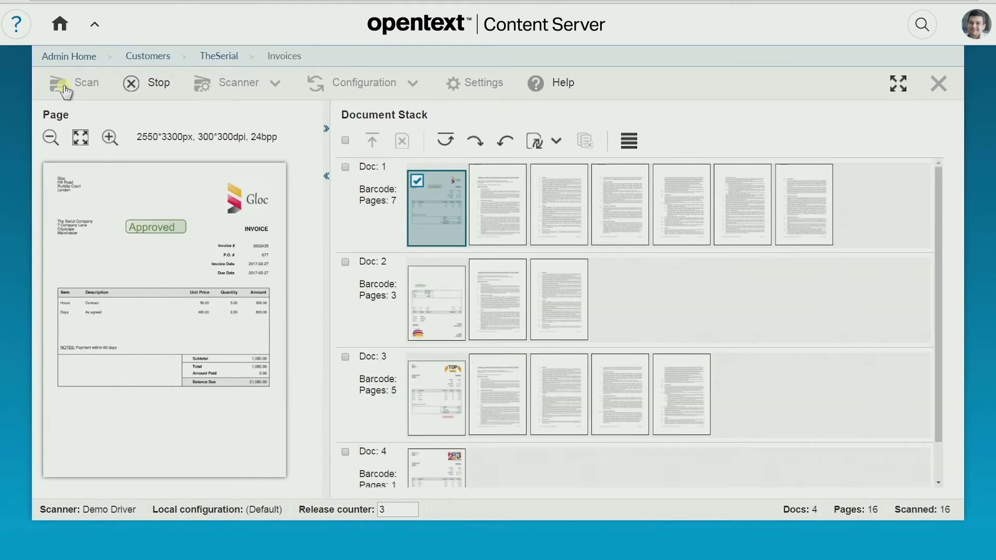
pyautogui.click(76, 83)
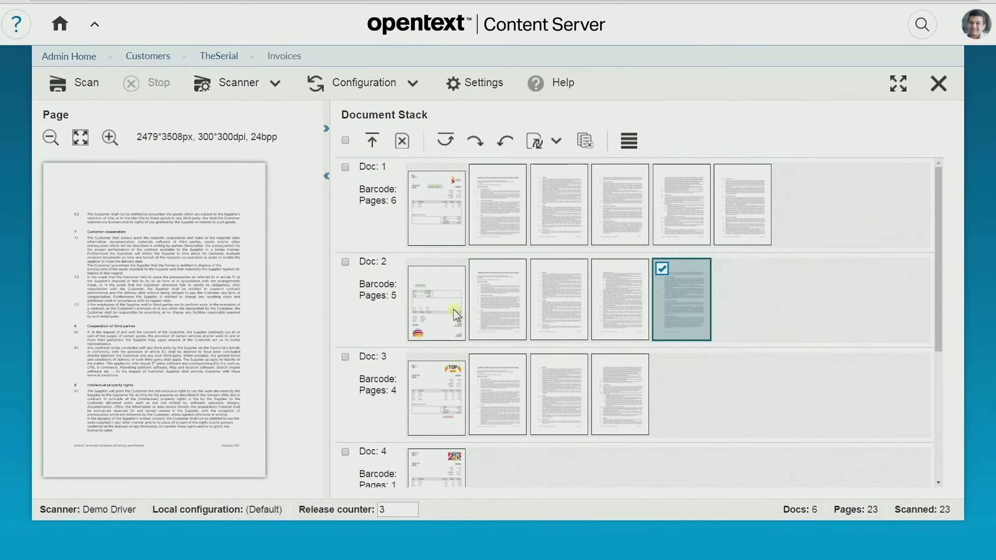
pyautogui.click(505, 140)
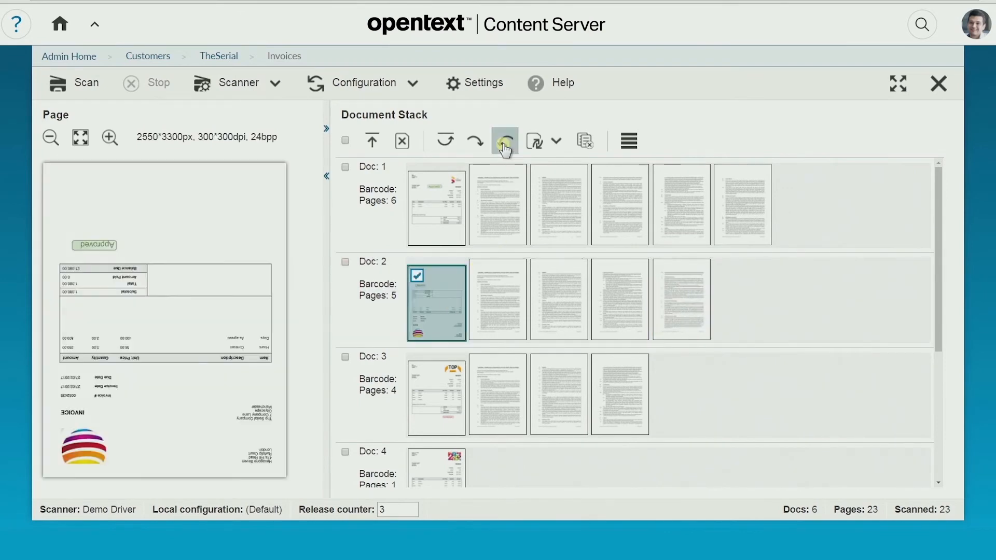
pyautogui.click(504, 140)
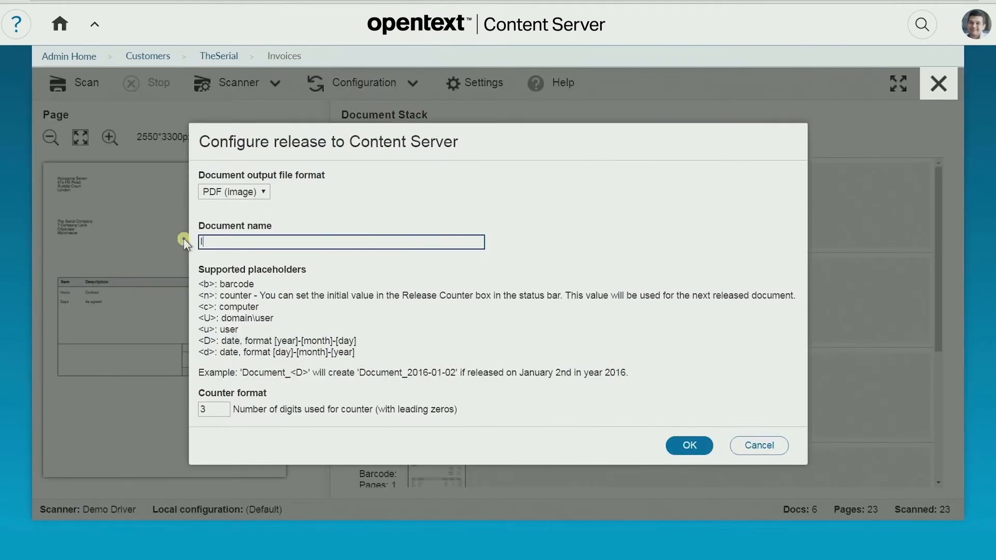
# Step: Name released PDFs 'Invoice_Date_Number' and release documents 1–3 to the folder
pyautogui.write('Invoice_Date_N')
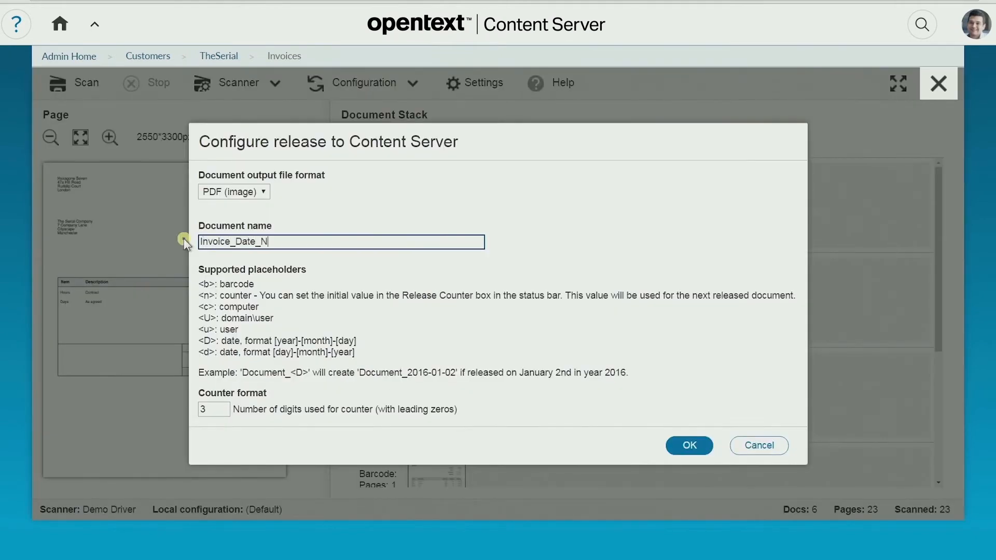
pyautogui.write('umber')
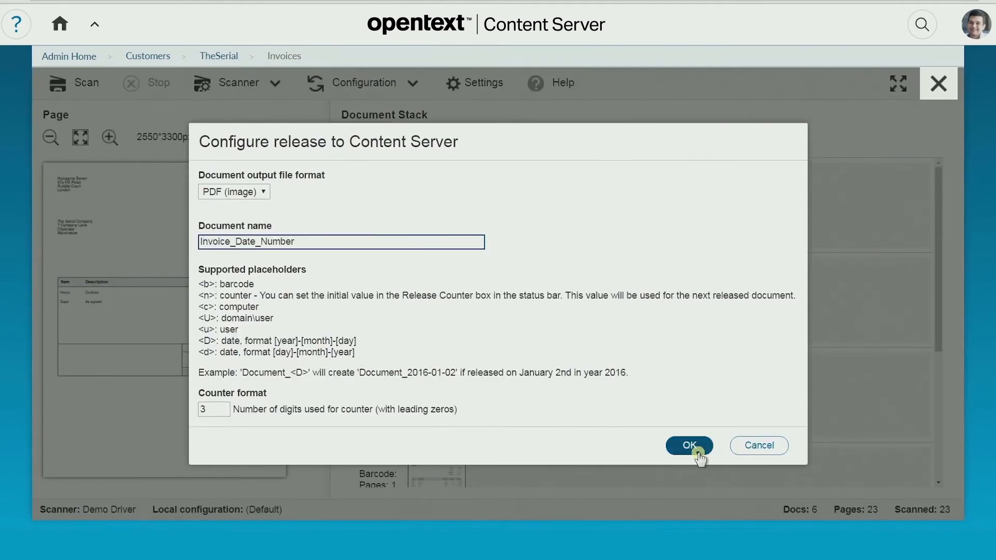
pyautogui.click(689, 445)
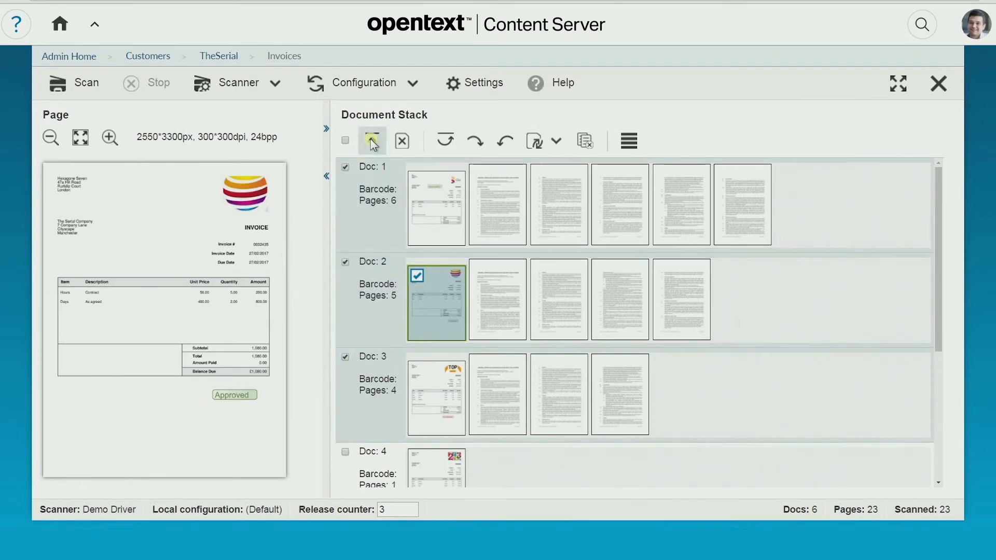
pyautogui.click(372, 140)
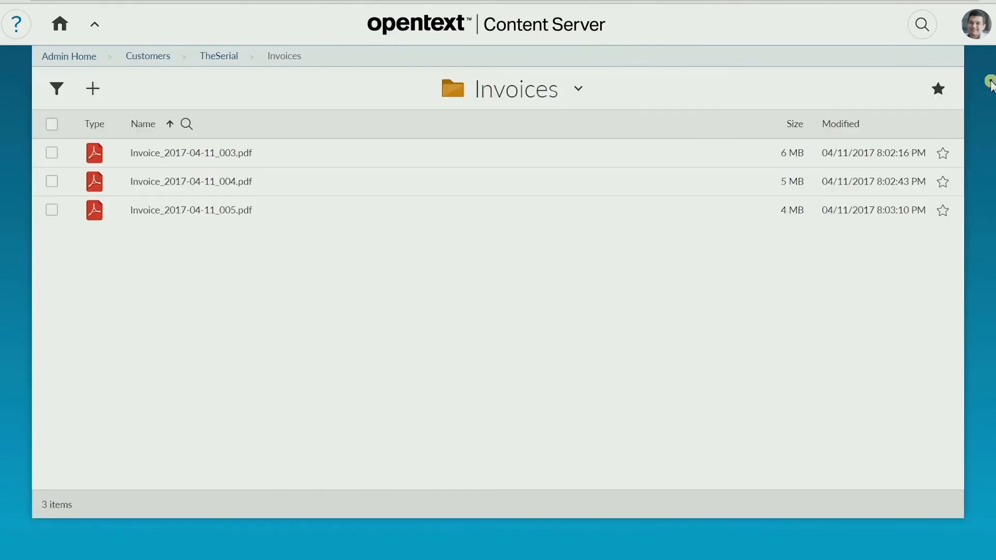
pyautogui.moveTo(593, 153)
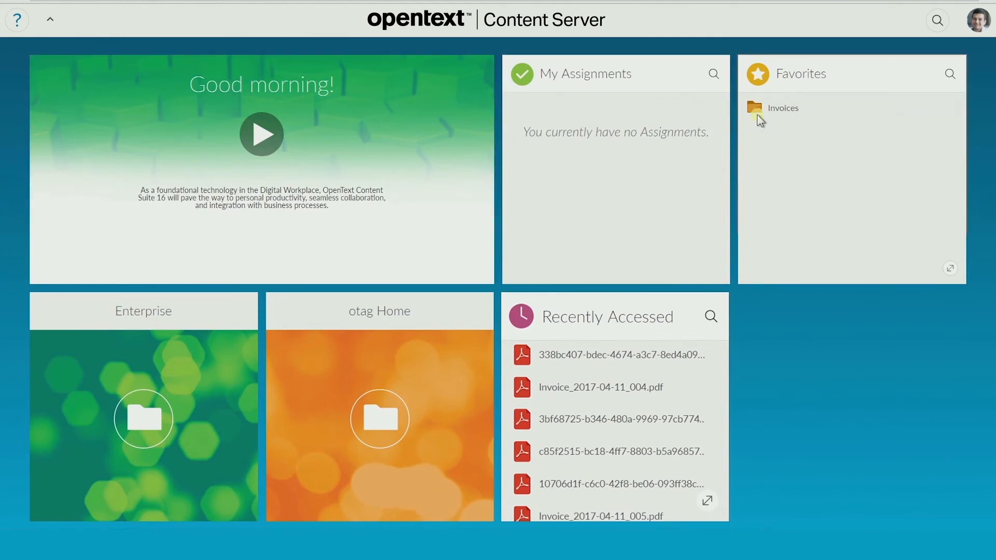
# Step: Go into the still-empty Invoices folder under Enterprise from Favorites
pyautogui.click(782, 107)
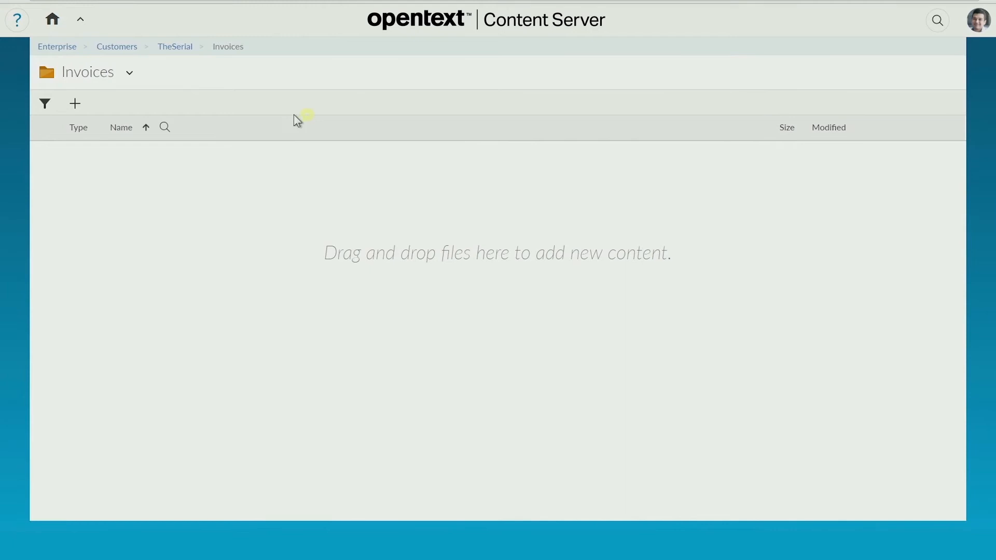
pyautogui.click(75, 102)
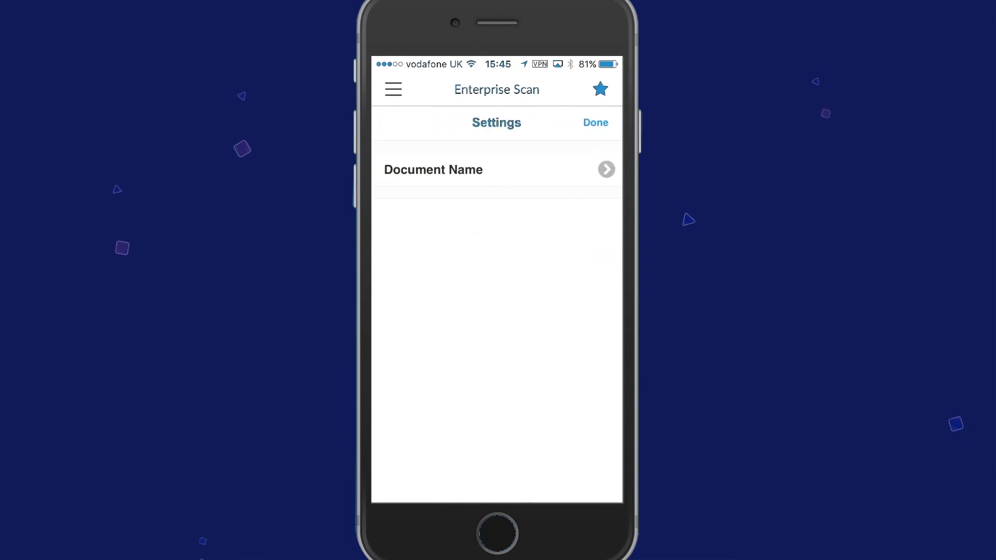
# Step: Leave Settings with Done and photograph the invoice page with the phone camera
pyautogui.click(595, 123)
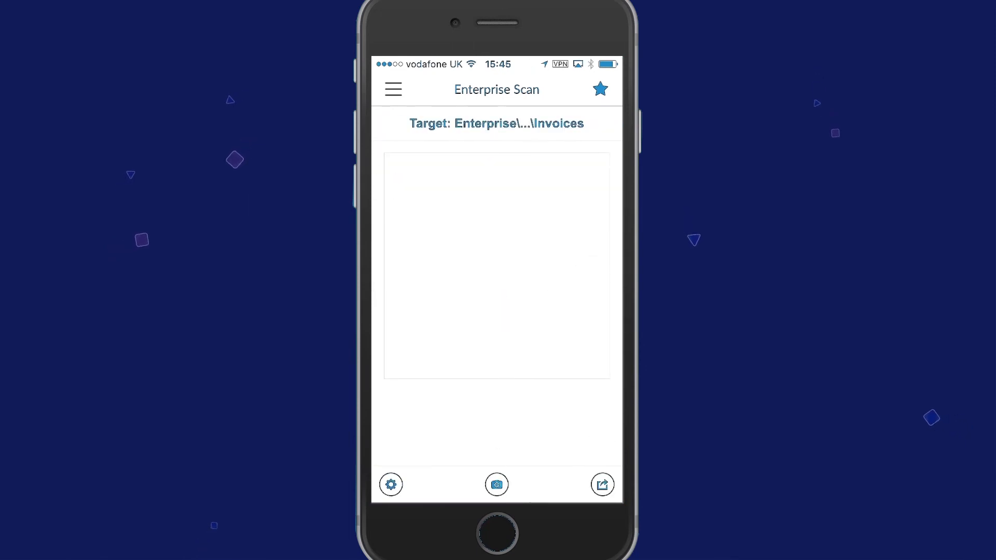
pyautogui.click(497, 485)
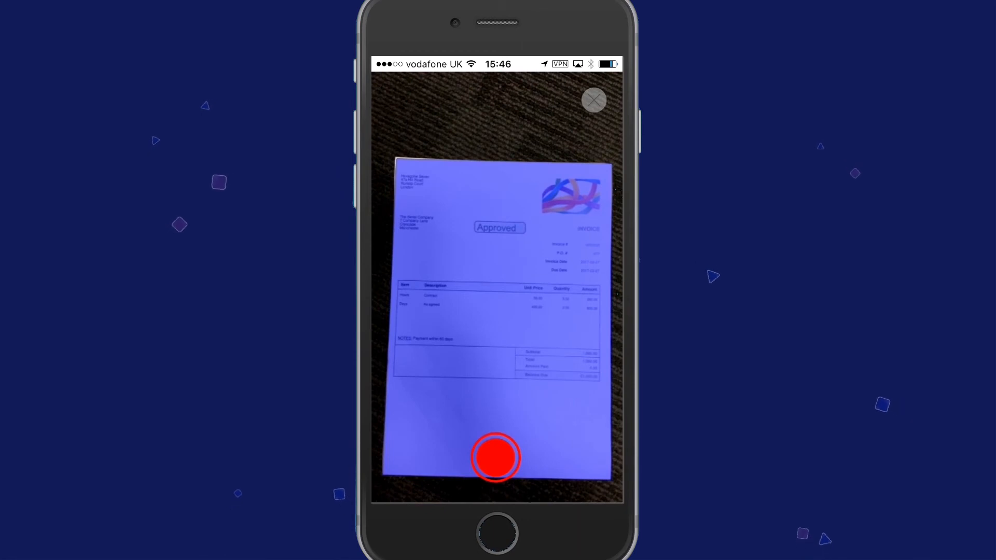
pyautogui.click(496, 457)
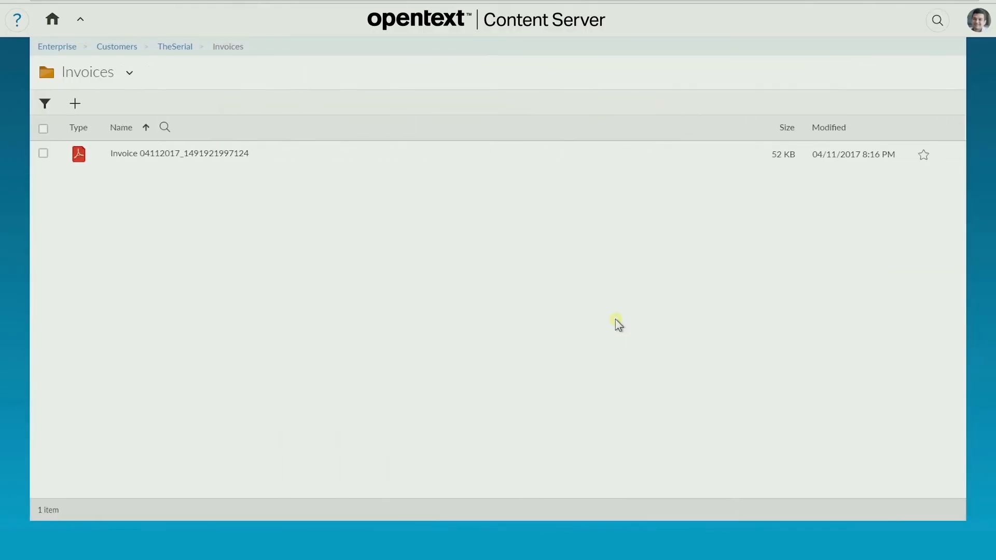
pyautogui.moveTo(120, 158)
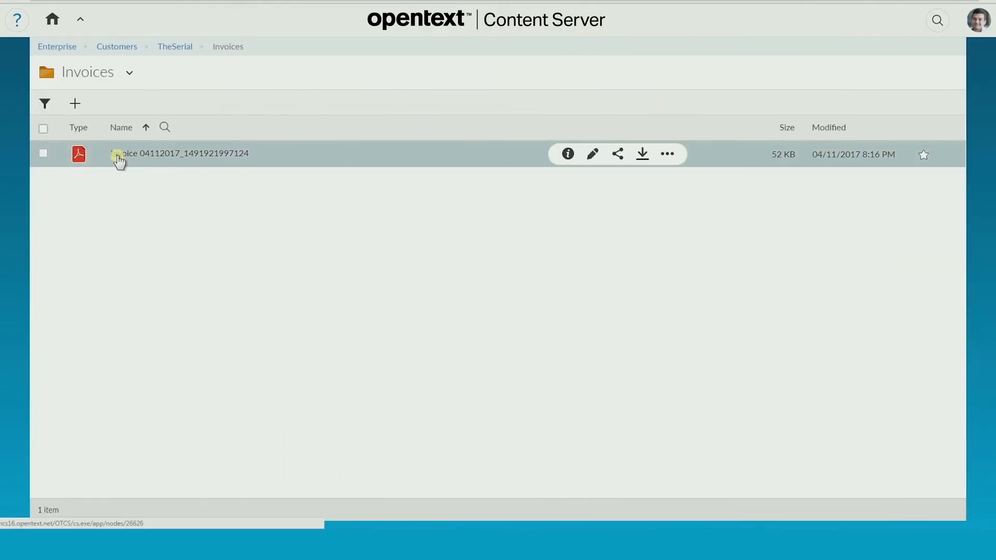